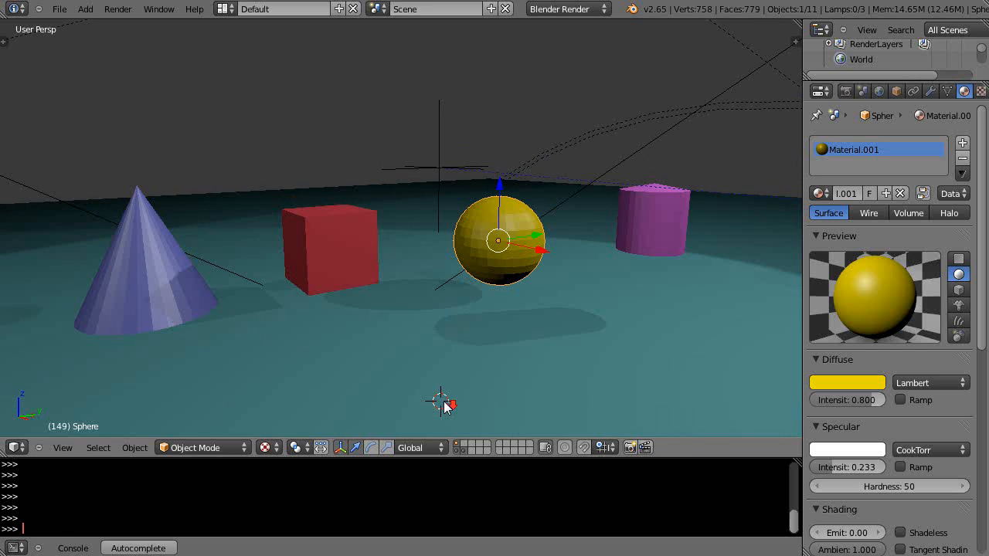
{"action": "mouse_move", "coordinate": [584, 346]}
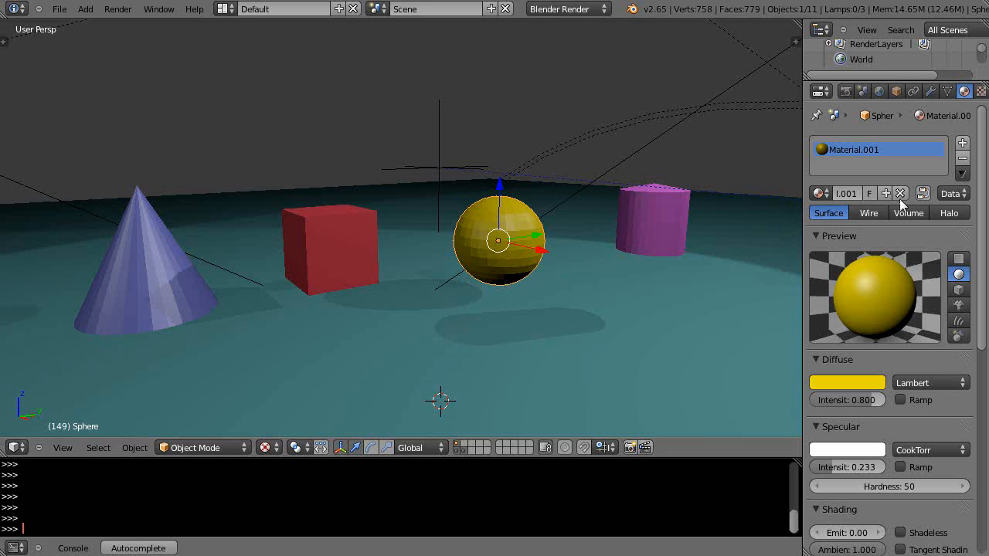
{"action": "mouse_move", "coordinate": [950, 212]}
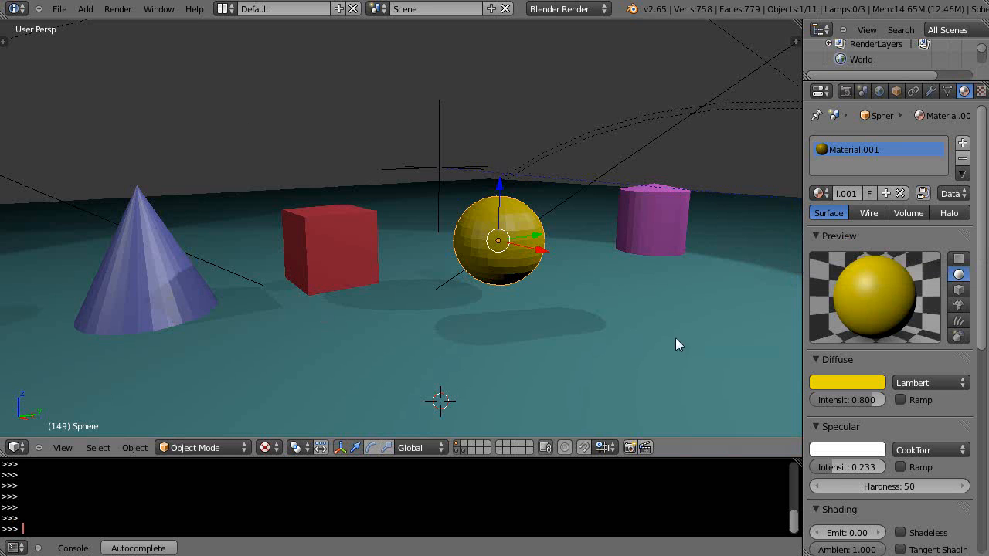
{"action": "mouse_move", "coordinate": [914, 234]}
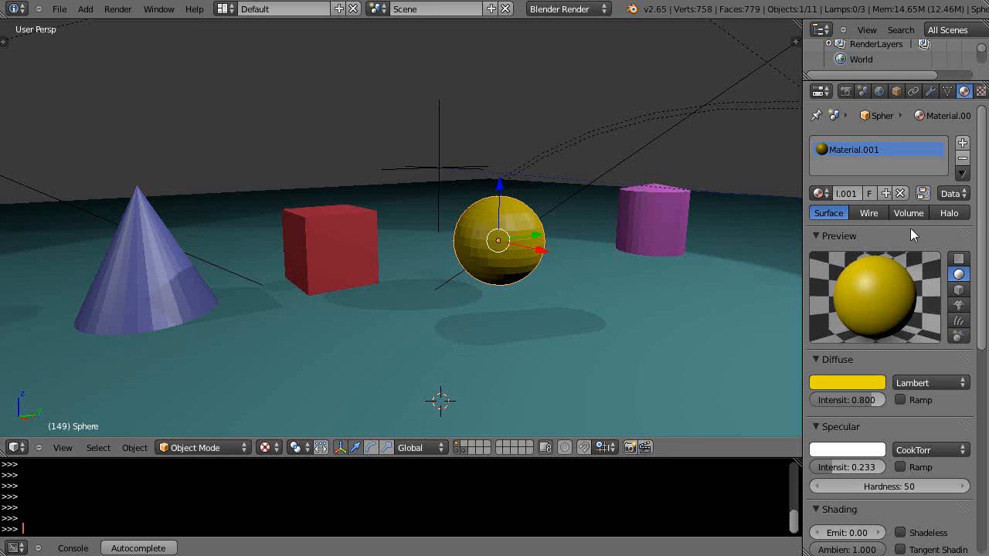
{"action": "mouse_move", "coordinate": [952, 214]}
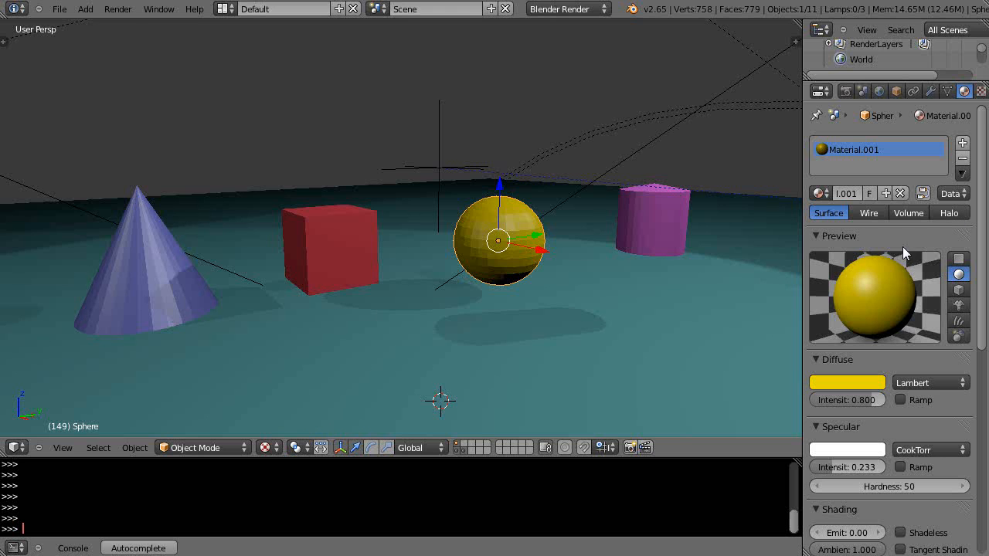
{"action": "mouse_move", "coordinate": [668, 320]}
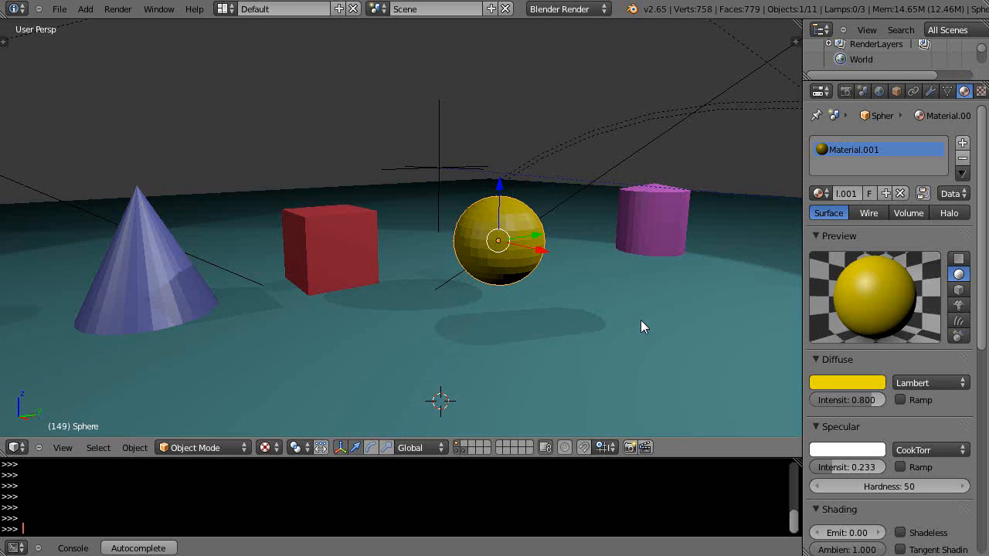
{"action": "mouse_move", "coordinate": [604, 335]}
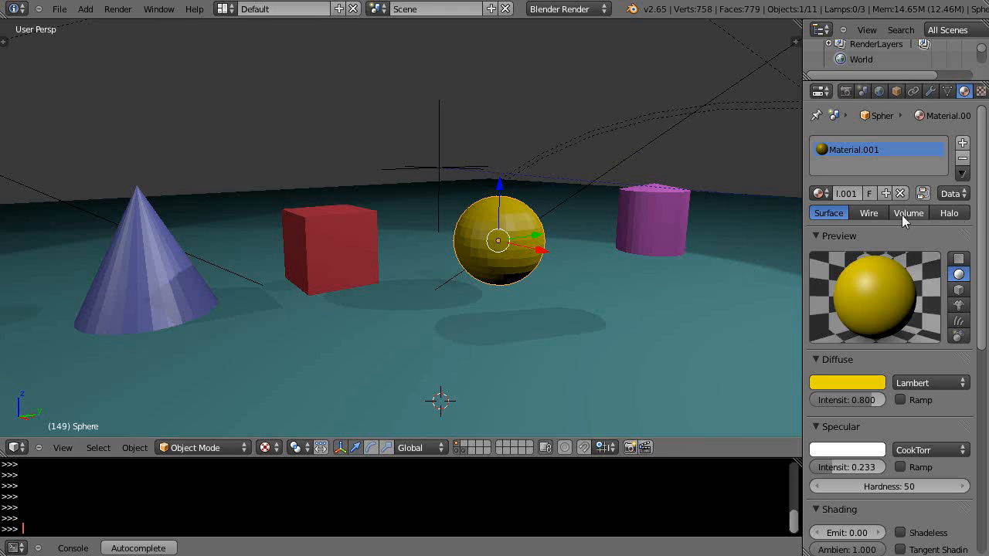
Step: Select the yellow sphere, switch its material type to Halo, and render the scene
{"action": "left_click", "coordinate": [564, 8]}
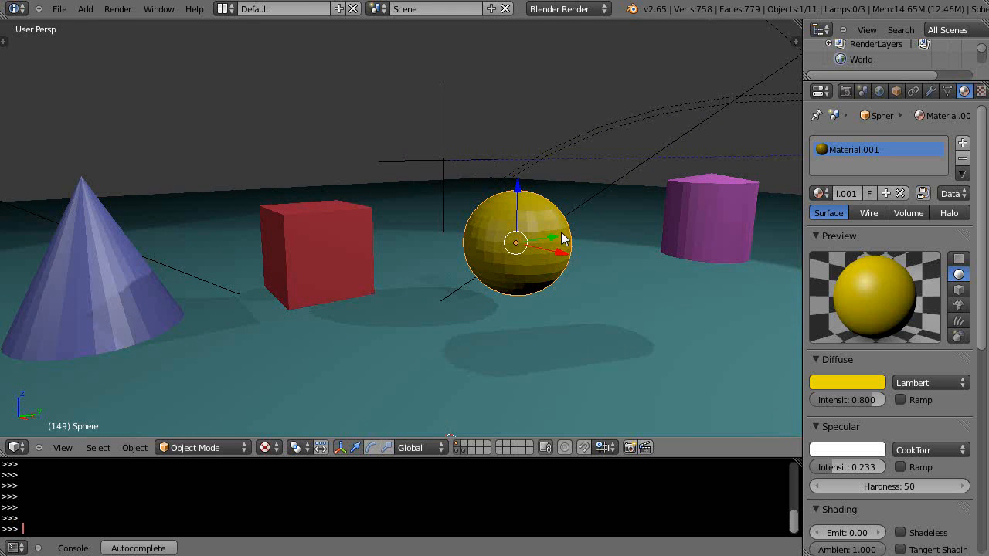
{"action": "mouse_move", "coordinate": [309, 263]}
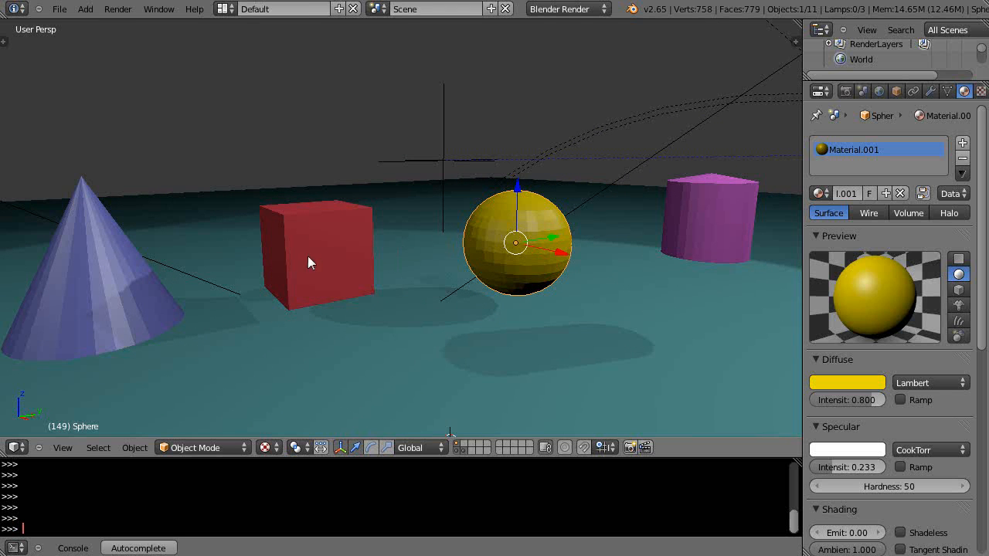
{"action": "mouse_move", "coordinate": [704, 217]}
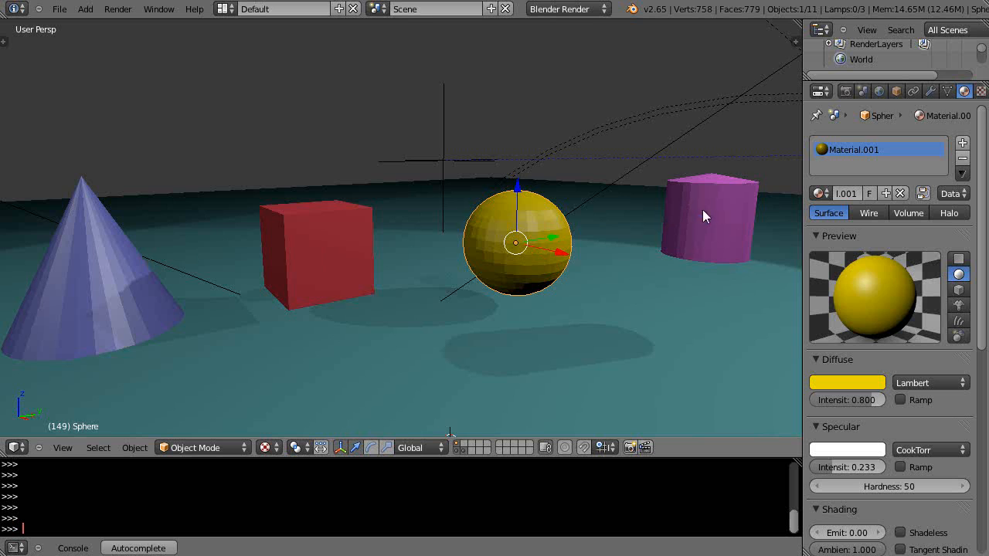
{"action": "left_click", "coordinate": [707, 216]}
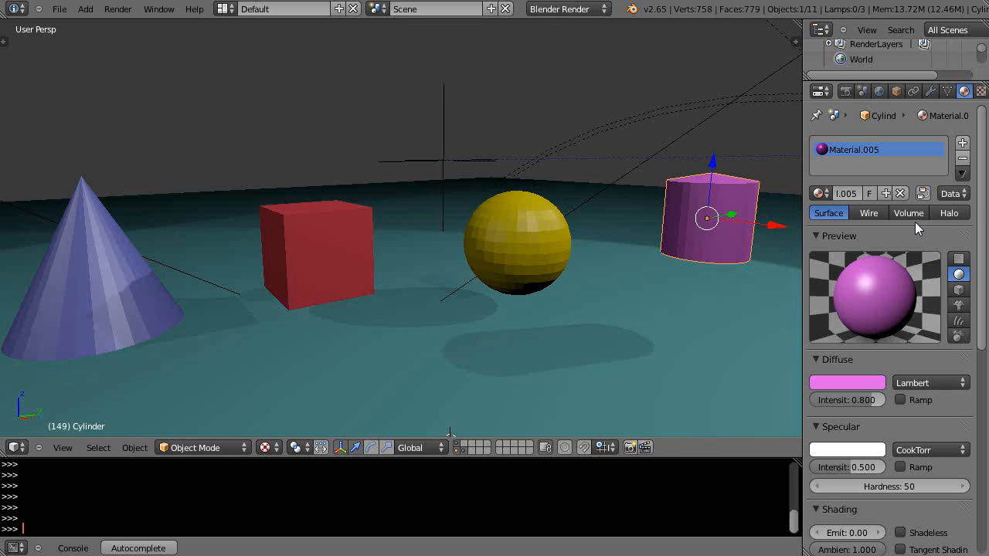
{"action": "left_click", "coordinate": [950, 213]}
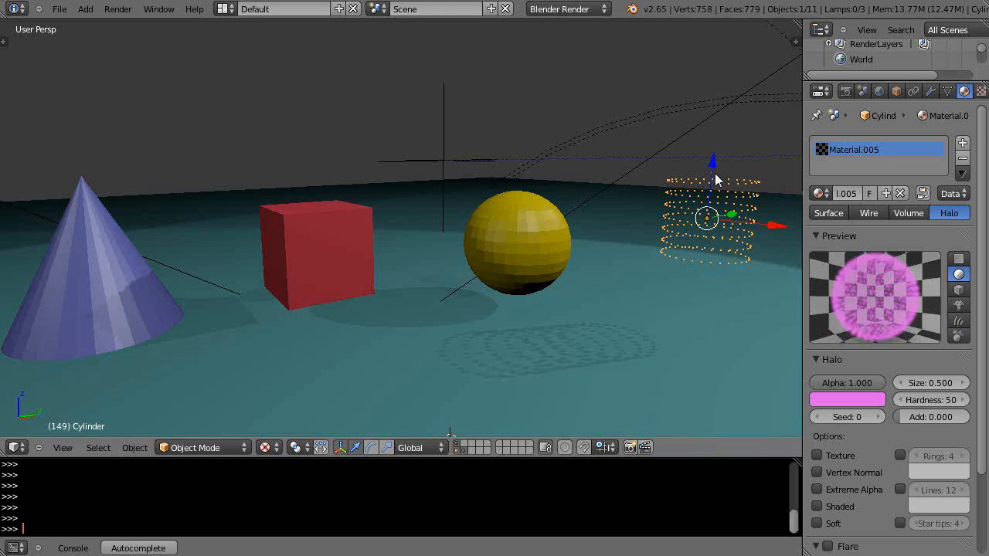
{"action": "mouse_move", "coordinate": [726, 239]}
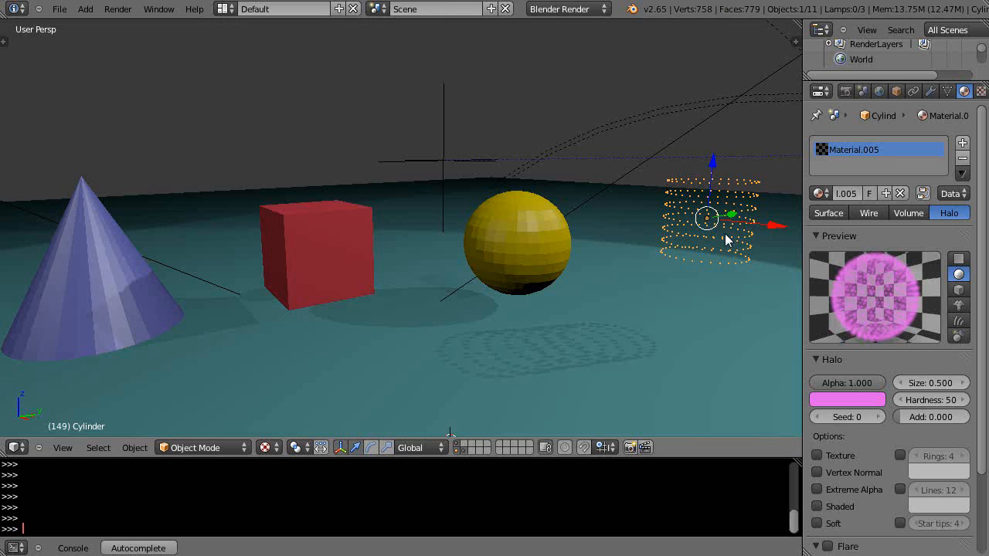
{"action": "left_click", "coordinate": [827, 213]}
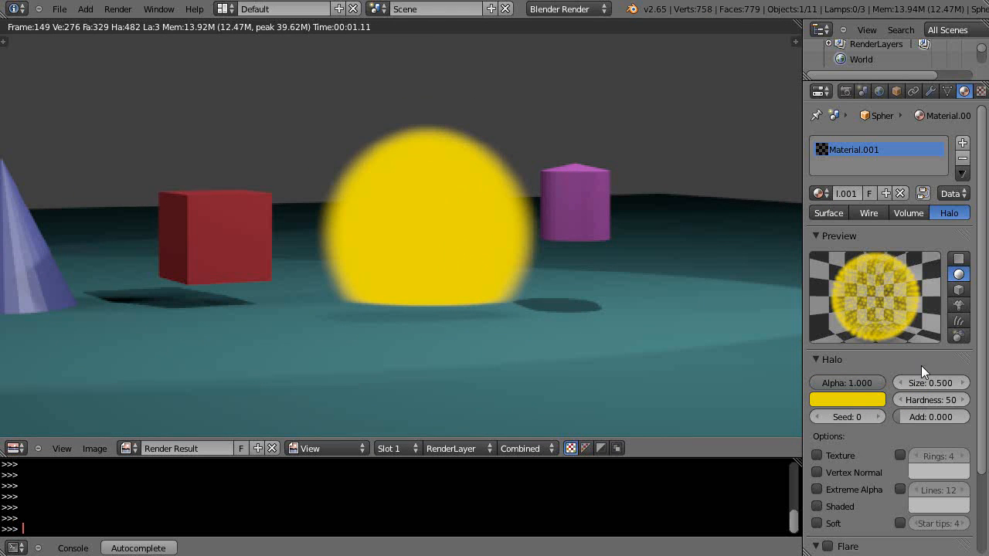
{"action": "mouse_move", "coordinate": [558, 214]}
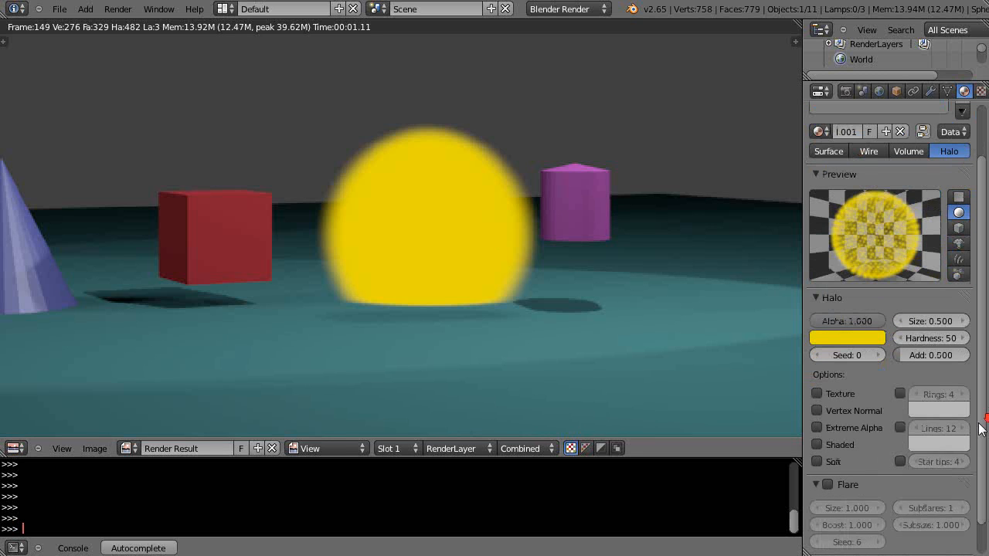
{"action": "mouse_move", "coordinate": [900, 428]}
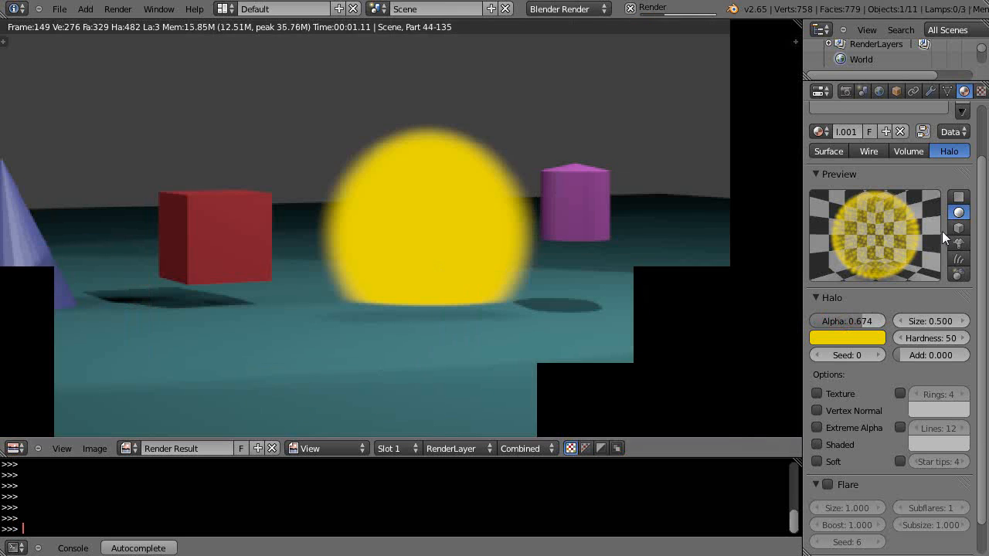
Step: Enable Extreme Alpha and Lines on the sphere's halo and lower its Alpha
{"action": "left_click", "coordinate": [958, 230]}
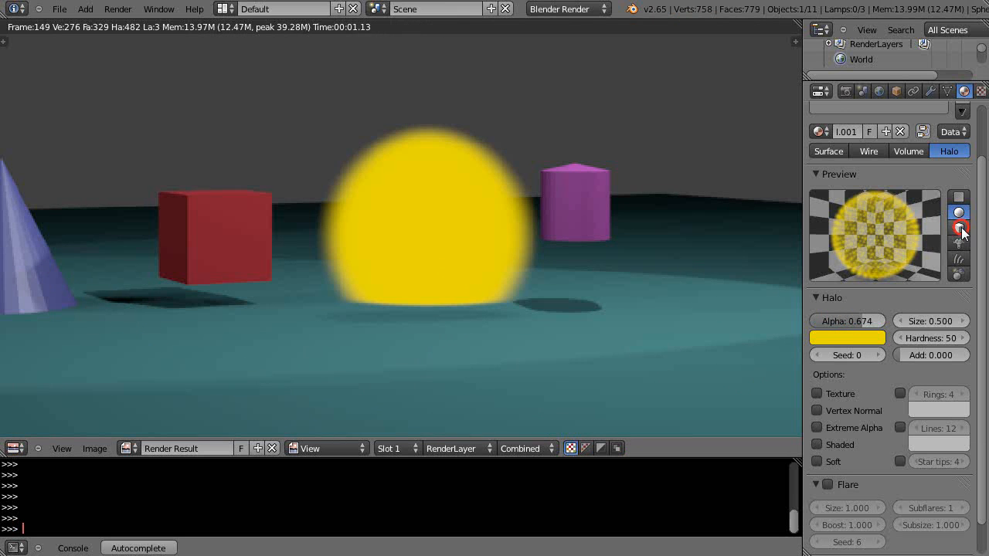
{"action": "left_click", "coordinate": [958, 229]}
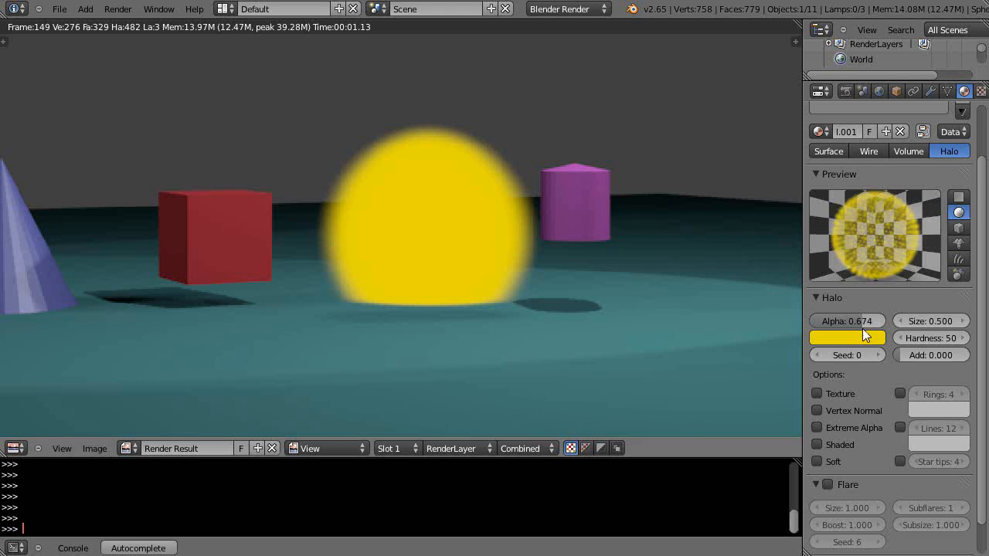
{"action": "left_click_drag", "start_coordinate": [889, 320], "coordinate": [833, 320]}
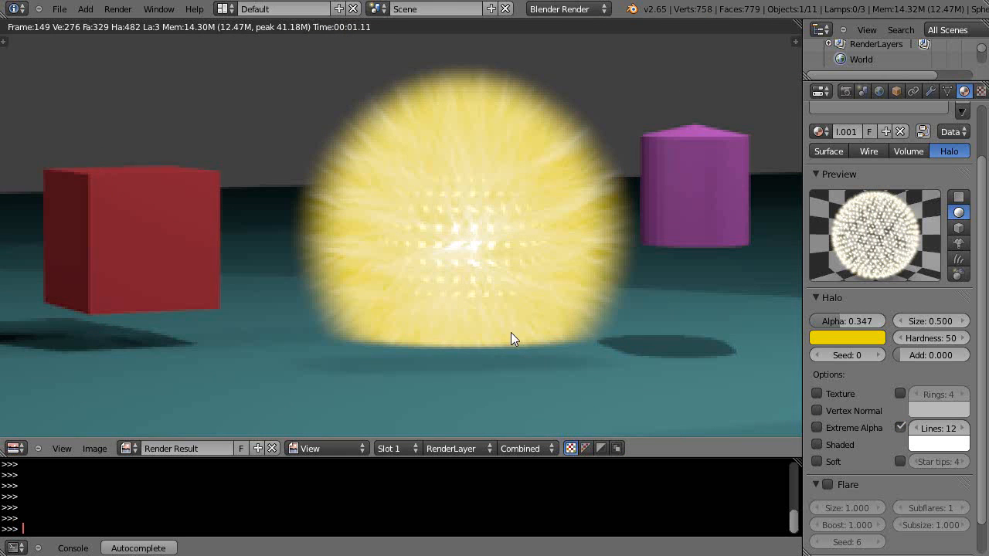
{"action": "mouse_move", "coordinate": [657, 218]}
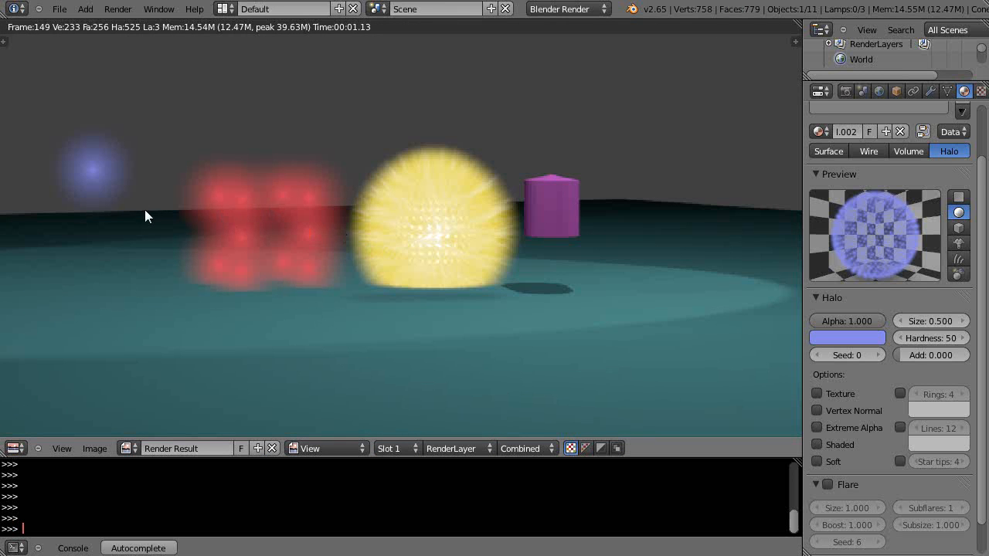
{"action": "mouse_move", "coordinate": [93, 171]}
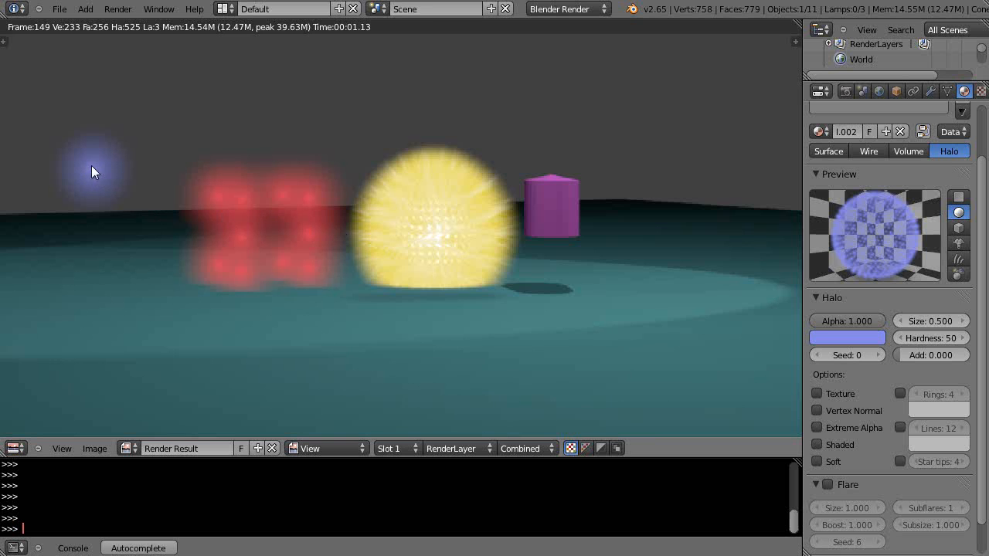
{"action": "mouse_move", "coordinate": [106, 166]}
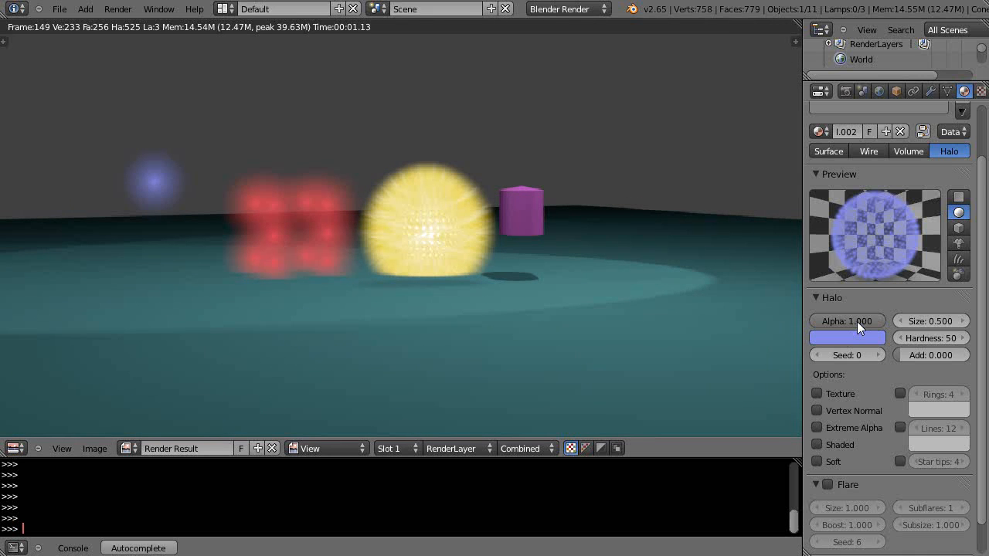
{"action": "mouse_move", "coordinate": [823, 404]}
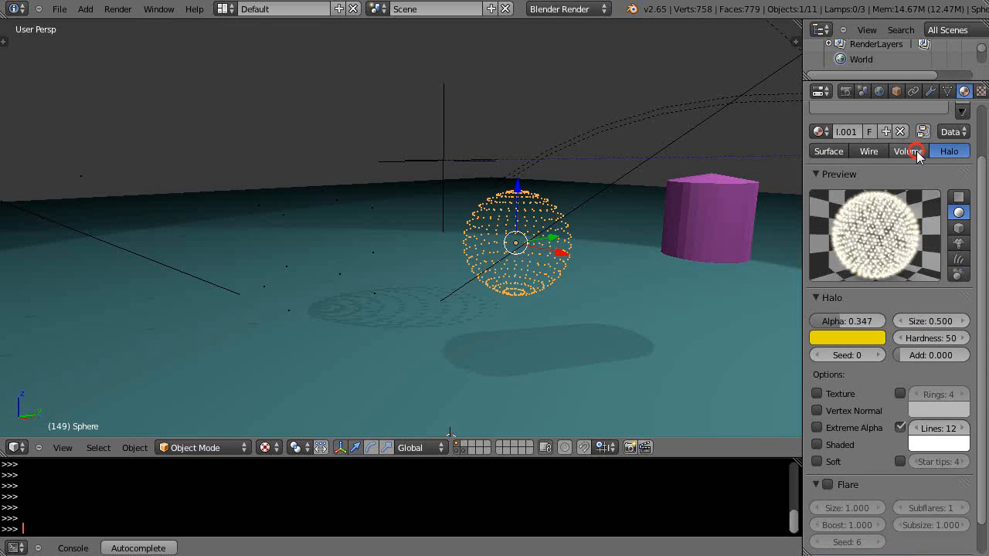
Step: Switch the sphere's material to Volume and set its emission to about 1.1
{"action": "left_click", "coordinate": [909, 151]}
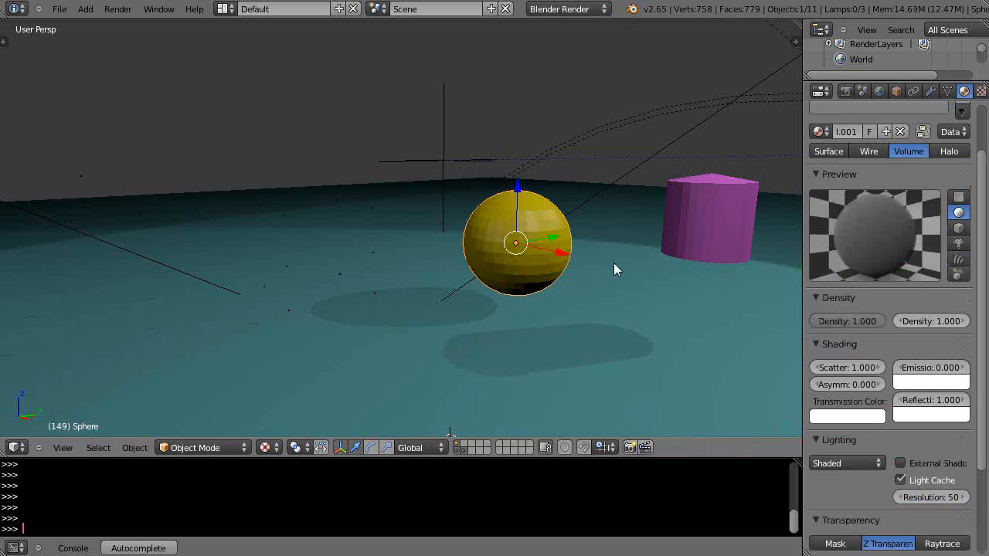
{"action": "mouse_move", "coordinate": [718, 290]}
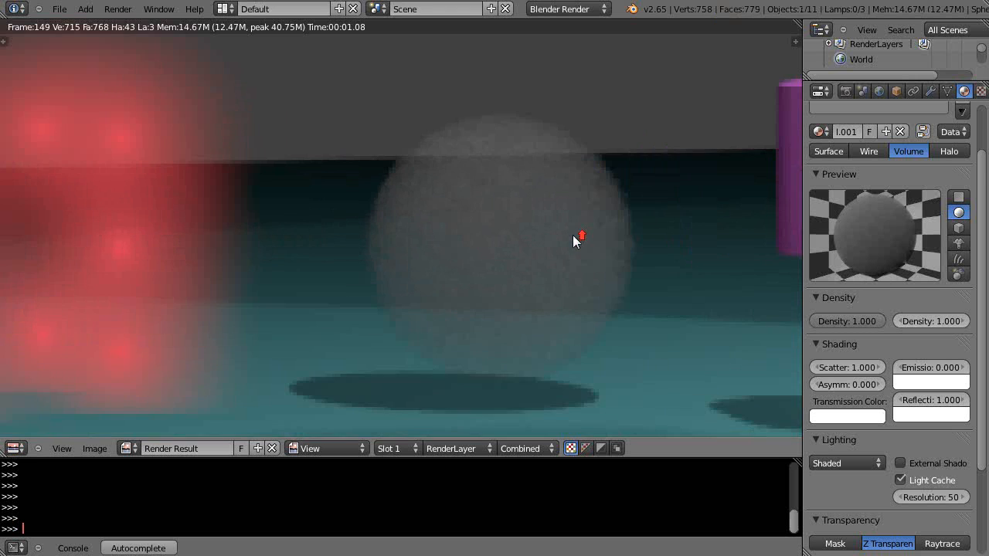
{"action": "mouse_move", "coordinate": [928, 345]}
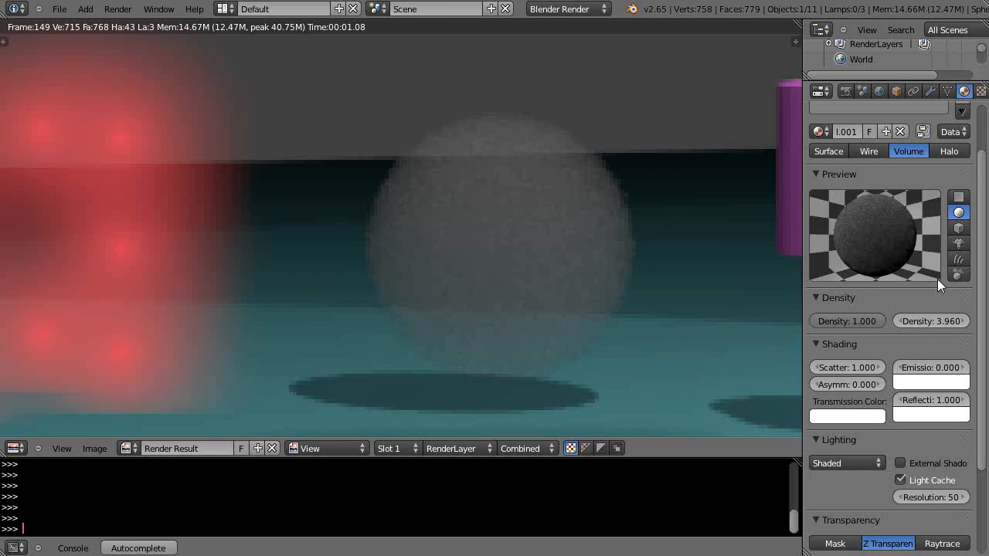
{"action": "left_click", "coordinate": [930, 367]}
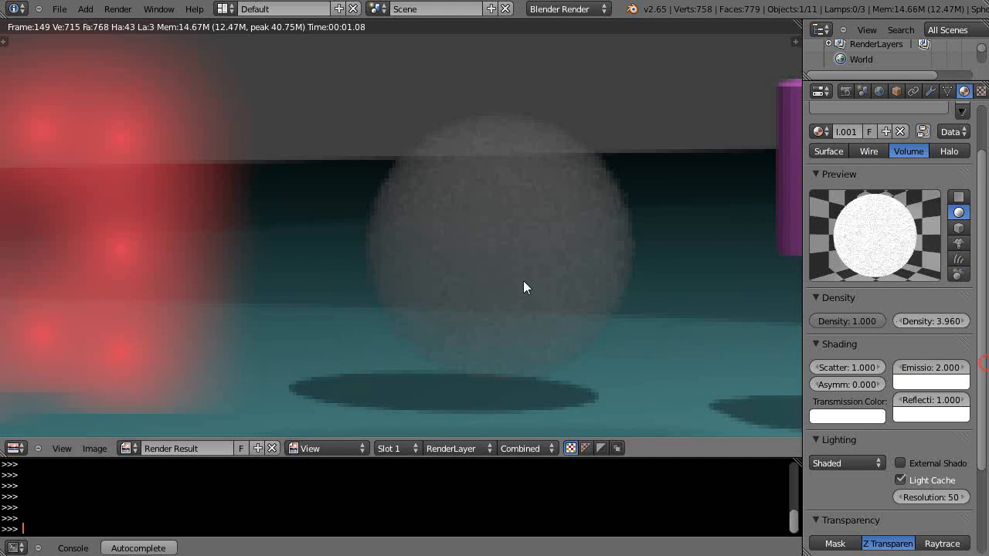
{"action": "left_click_drag", "start_coordinate": [912, 367], "coordinate": [931, 367]}
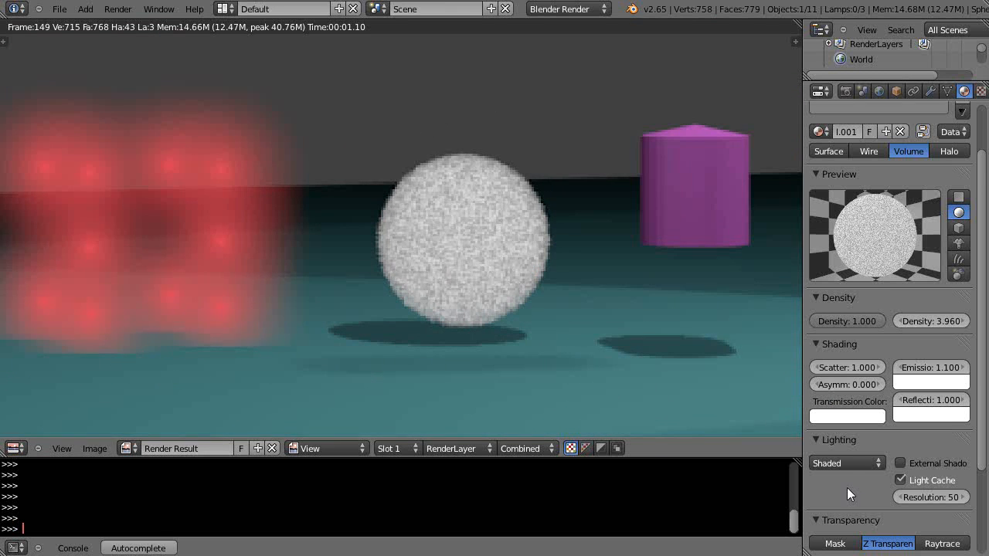
Step: Set volume lighting to Shaded + Multiple Scattering, then change it to Shadeless
{"action": "left_click", "coordinate": [842, 463]}
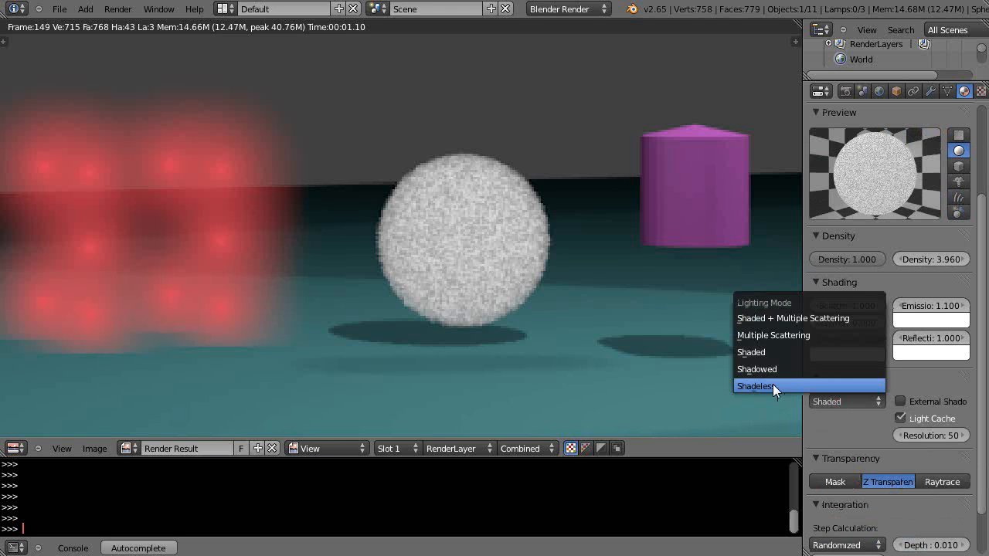
{"action": "left_click", "coordinate": [755, 385]}
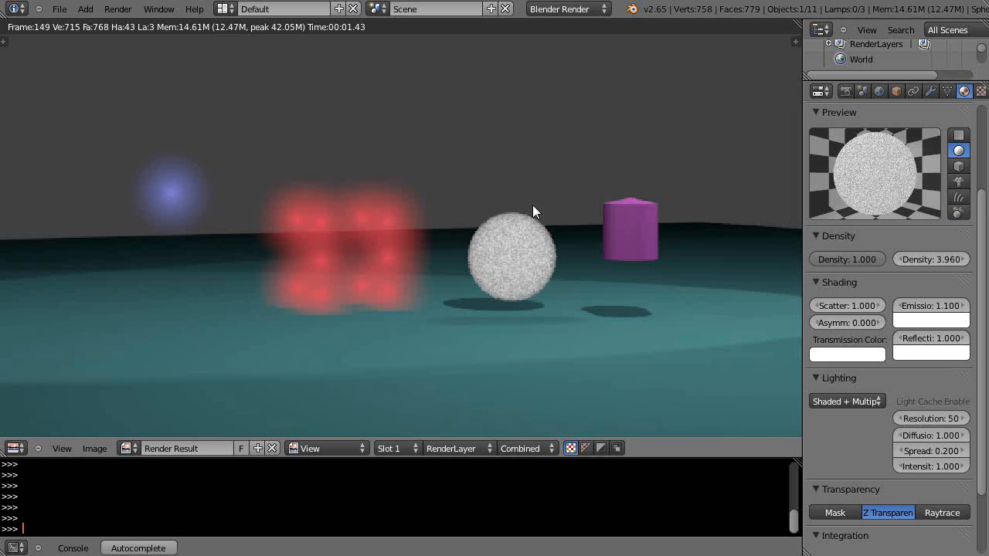
{"action": "mouse_move", "coordinate": [564, 222]}
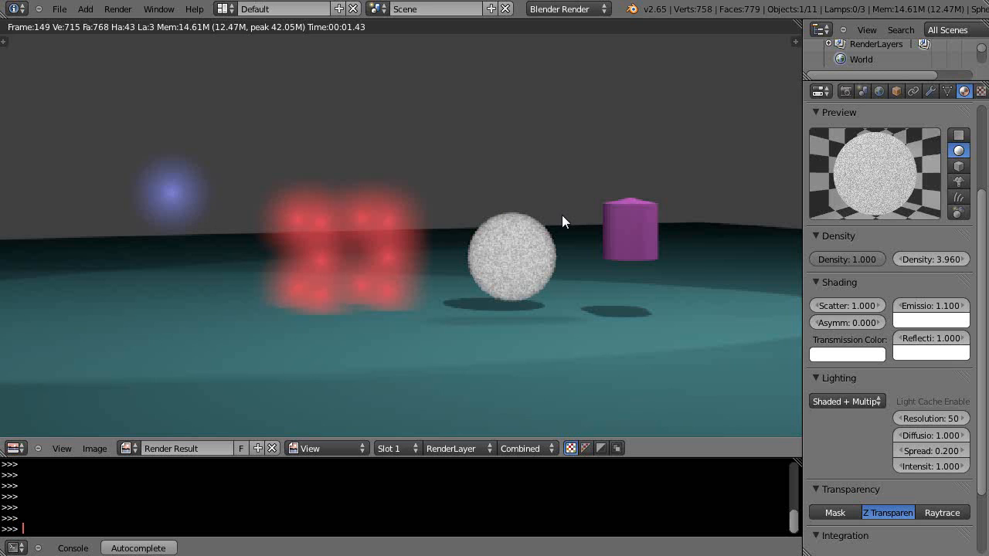
{"action": "mouse_move", "coordinate": [563, 228]}
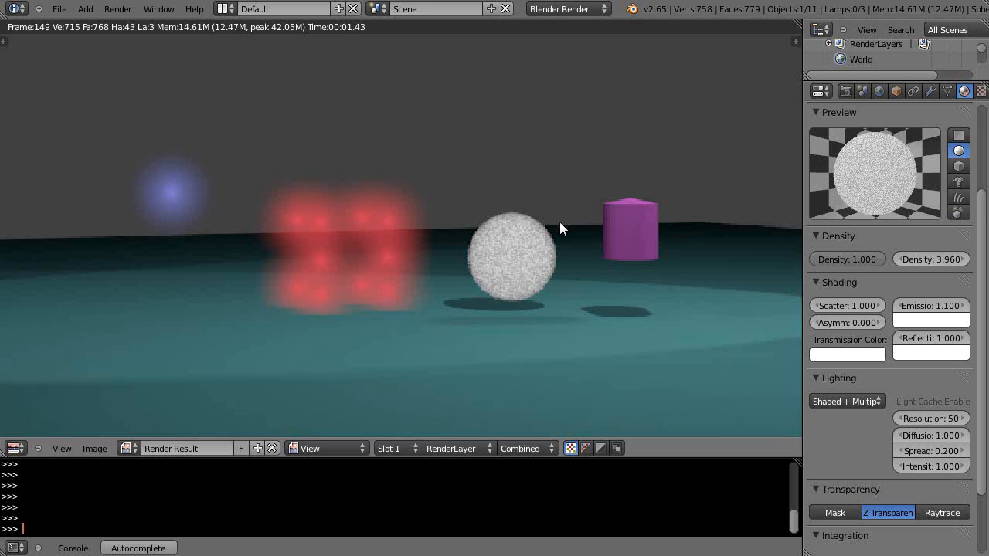
{"action": "mouse_move", "coordinate": [537, 242]}
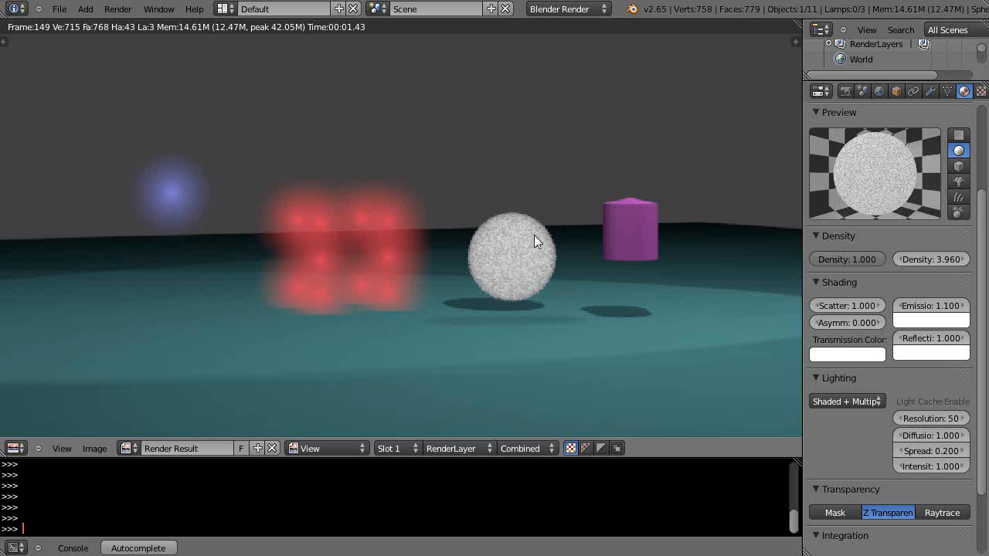
{"action": "left_click", "coordinate": [847, 401]}
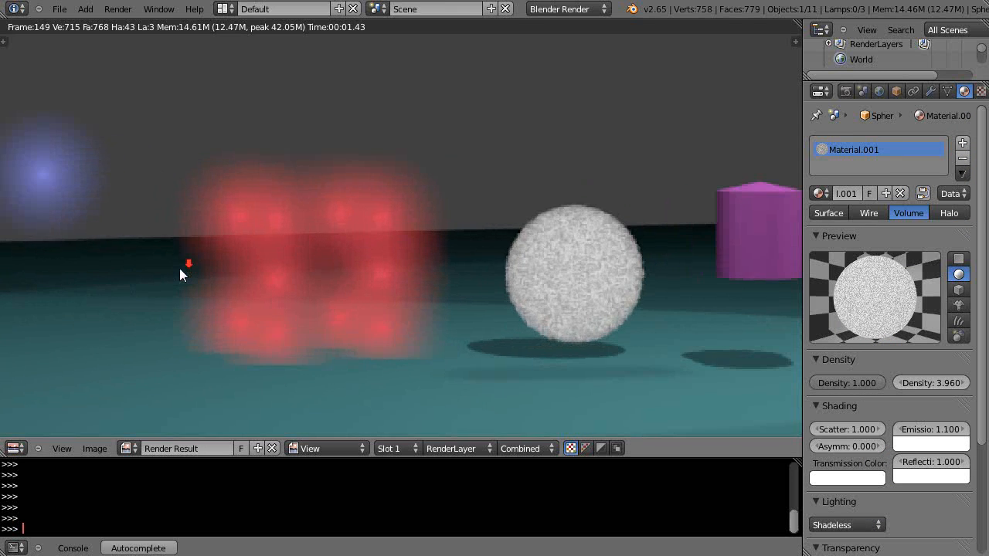
Step: Change the sphere's material from Volume to Surface, then to Halo
{"action": "left_click", "coordinate": [827, 213]}
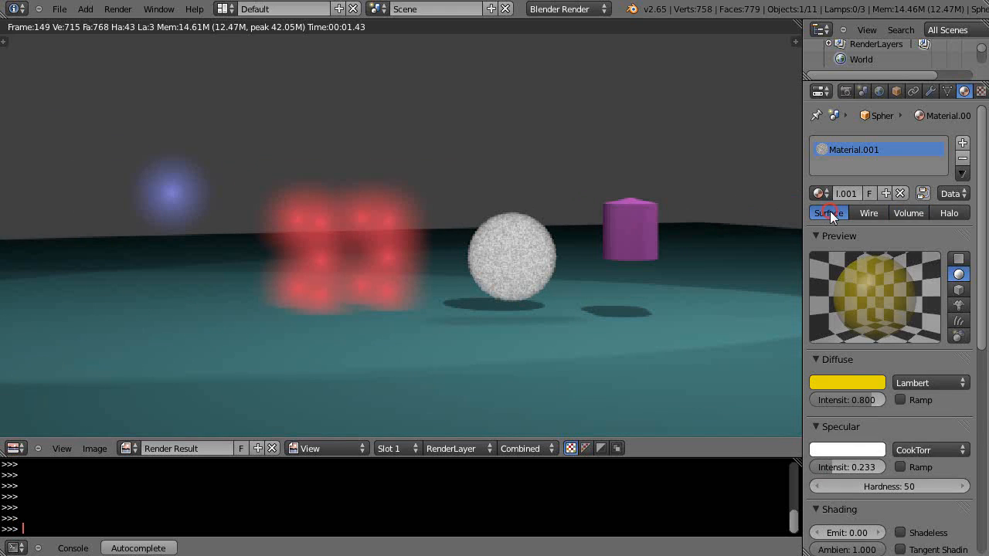
{"action": "scroll", "scroll_direction": "down", "scroll_amount": 3}
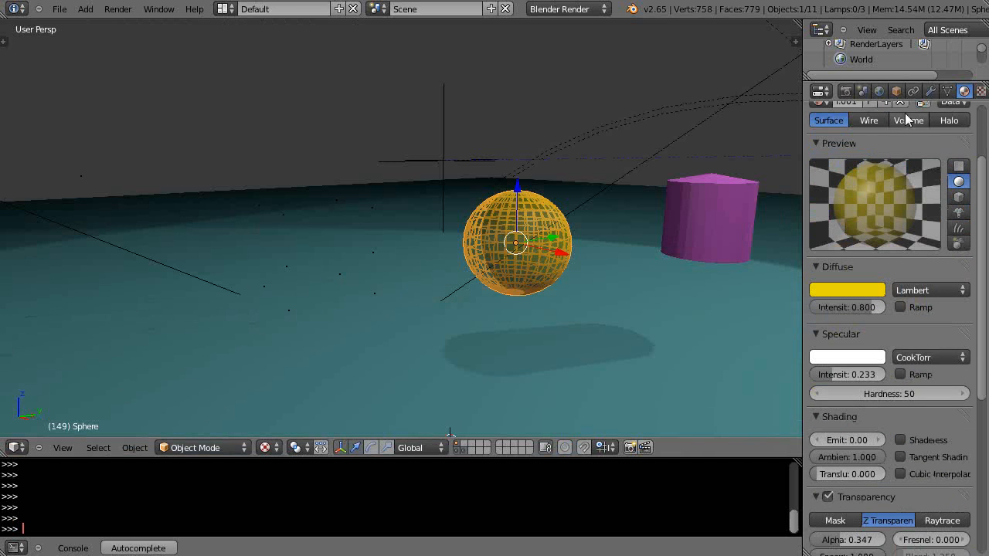
{"action": "left_click", "coordinate": [949, 119]}
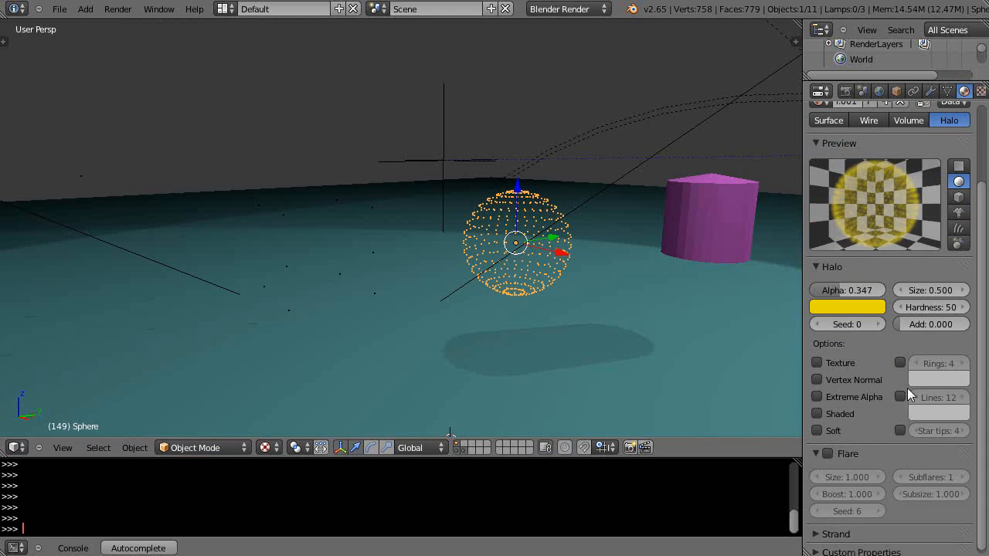